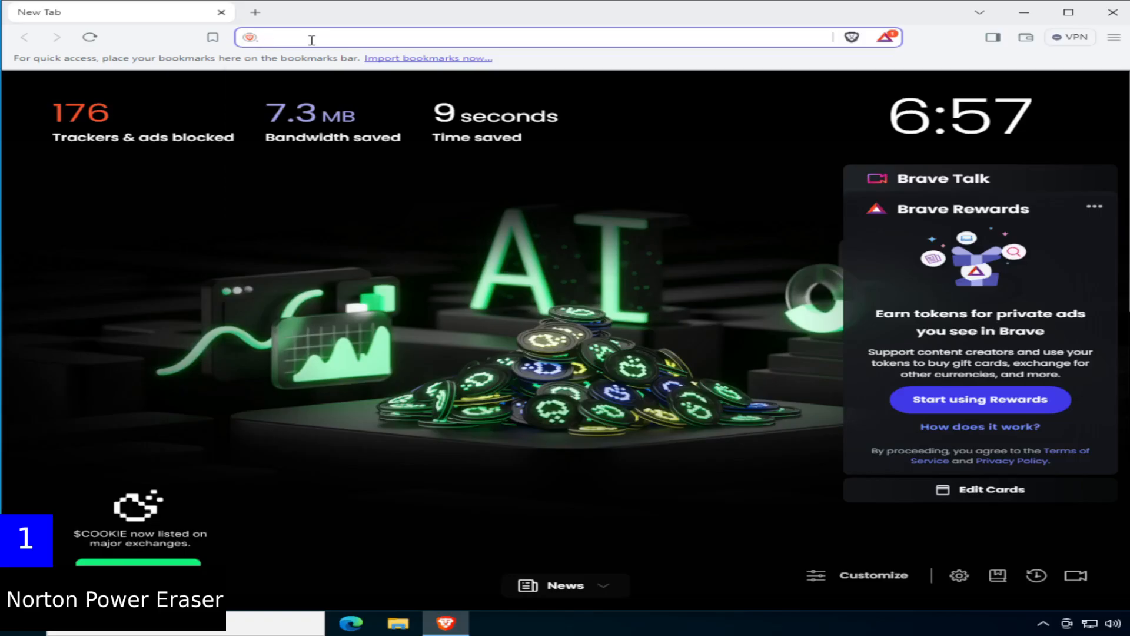
# Step: Search Brave for 'Norton power eraser' and download the 64-bit tool from support.norton.com
pyautogui.write('Norton power eraser')
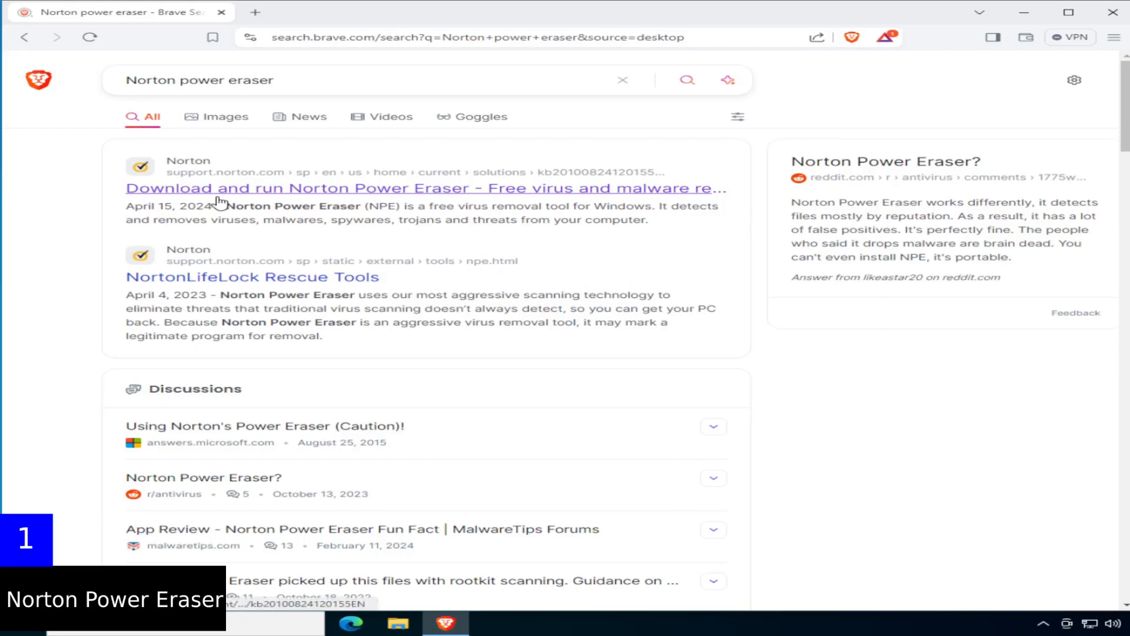
pyautogui.click(425, 189)
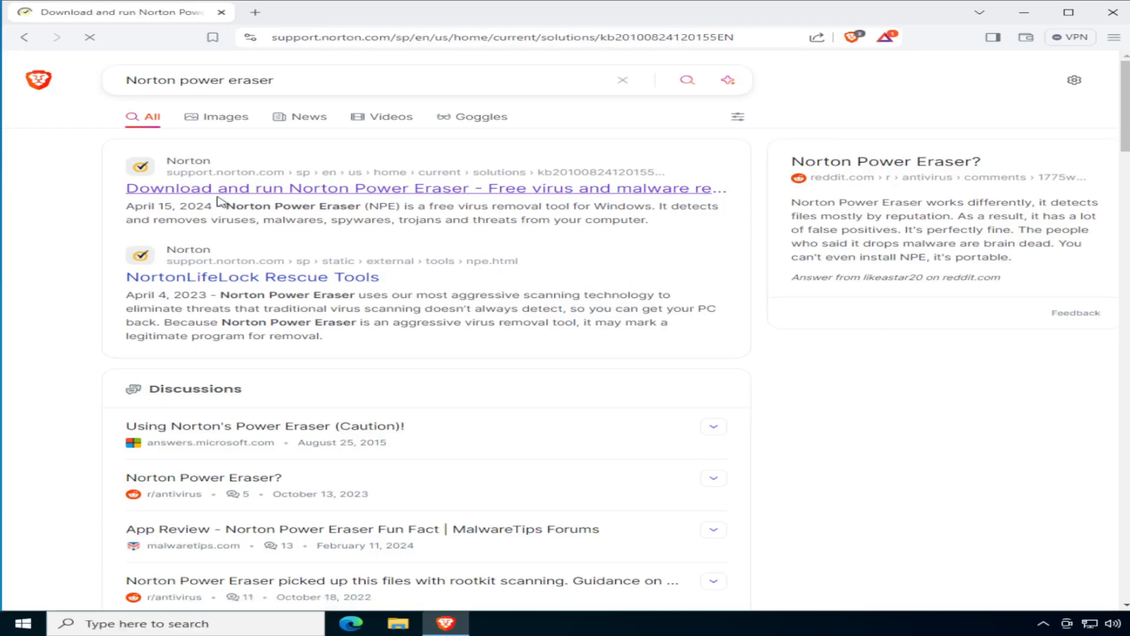
pyautogui.click(424, 187)
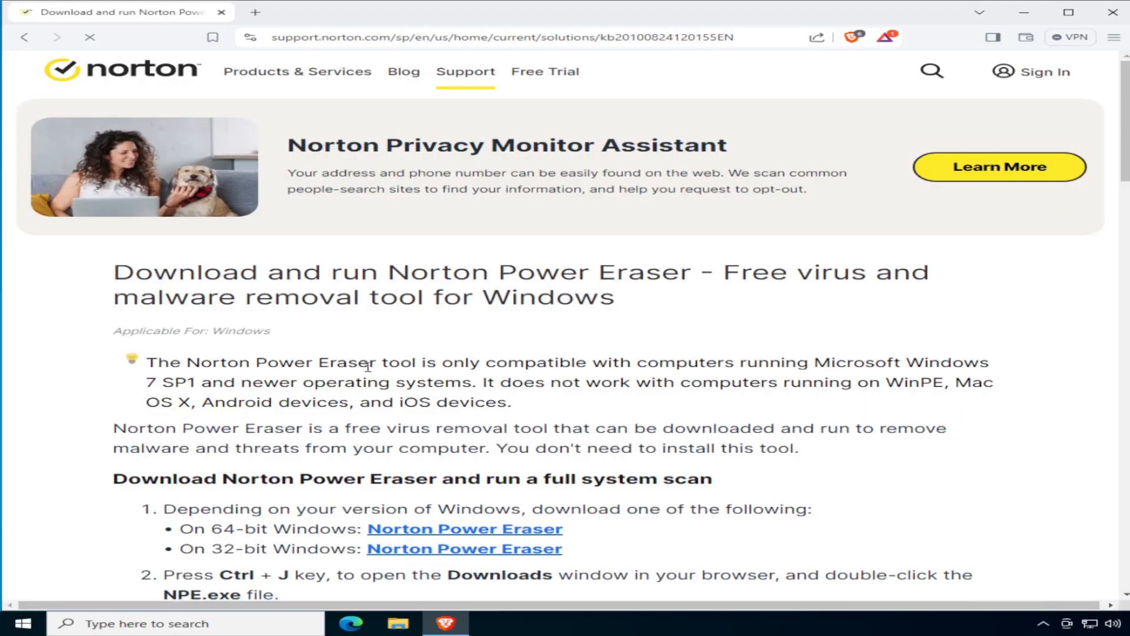
pyautogui.click(465, 528)
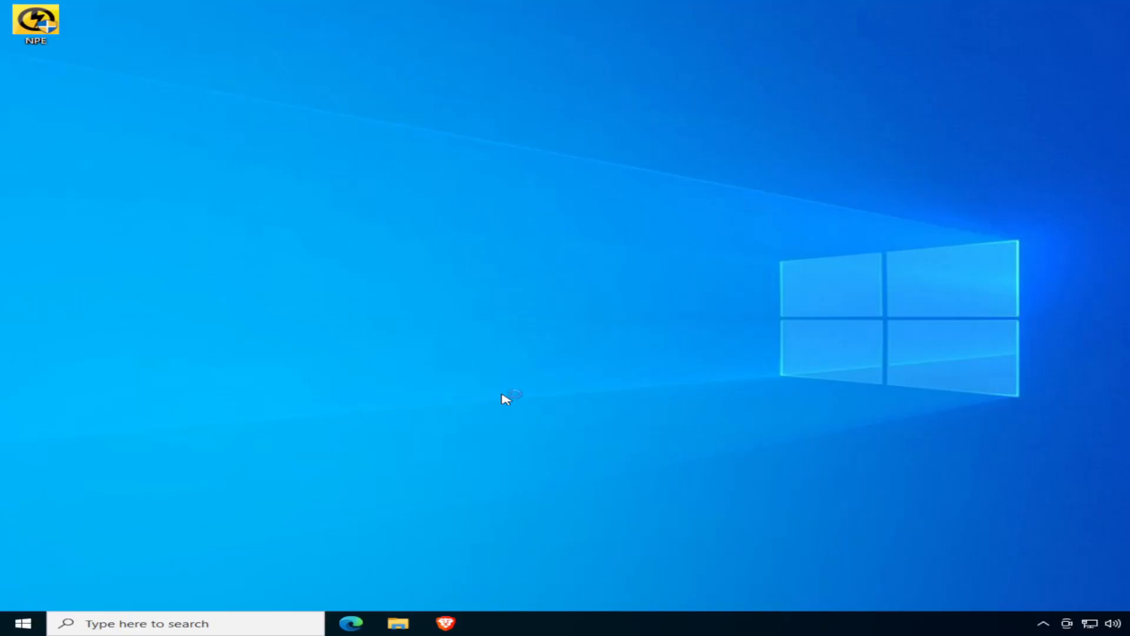
# Step: Launch Norton Power Eraser from the desktop and run a Full System Scan
pyautogui.doubleClick(35, 22)
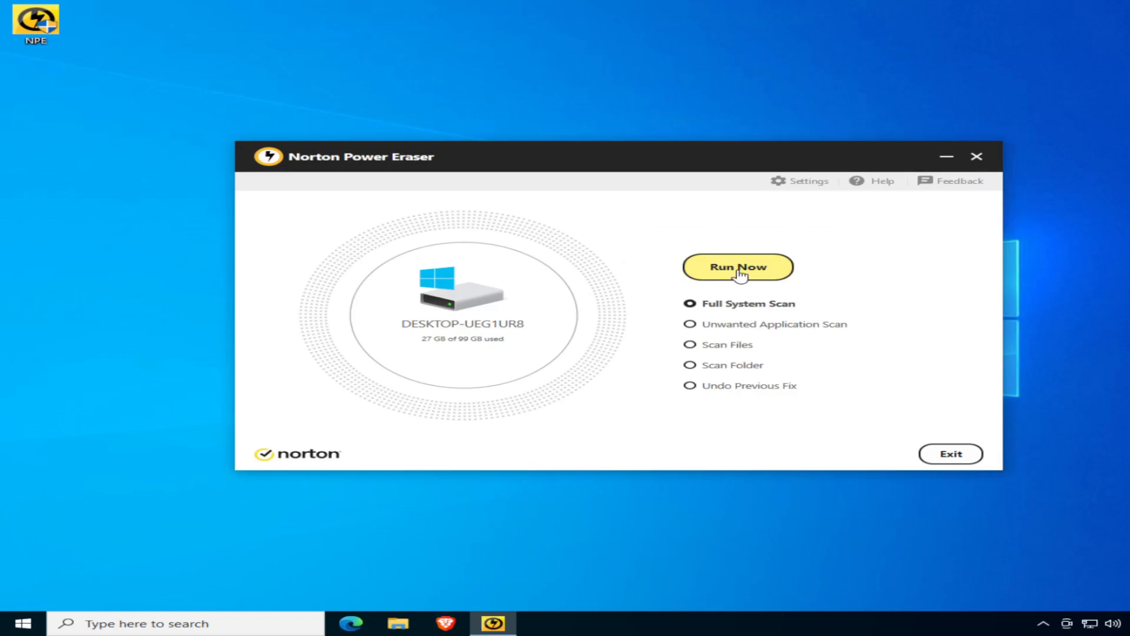
pyautogui.click(736, 266)
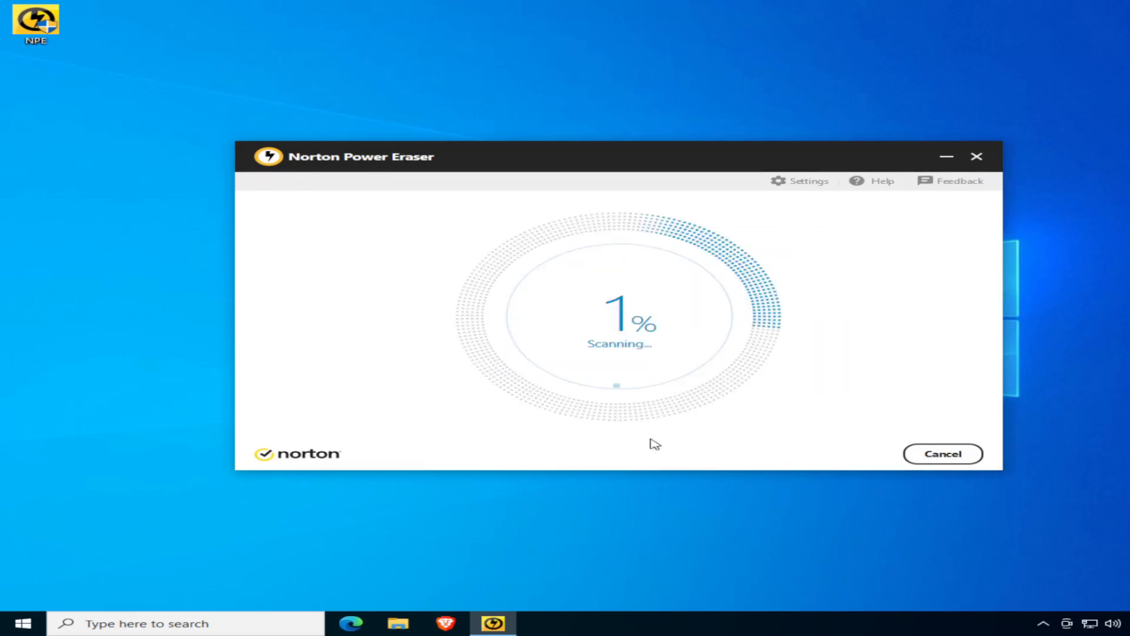
pyautogui.moveTo(675, 491)
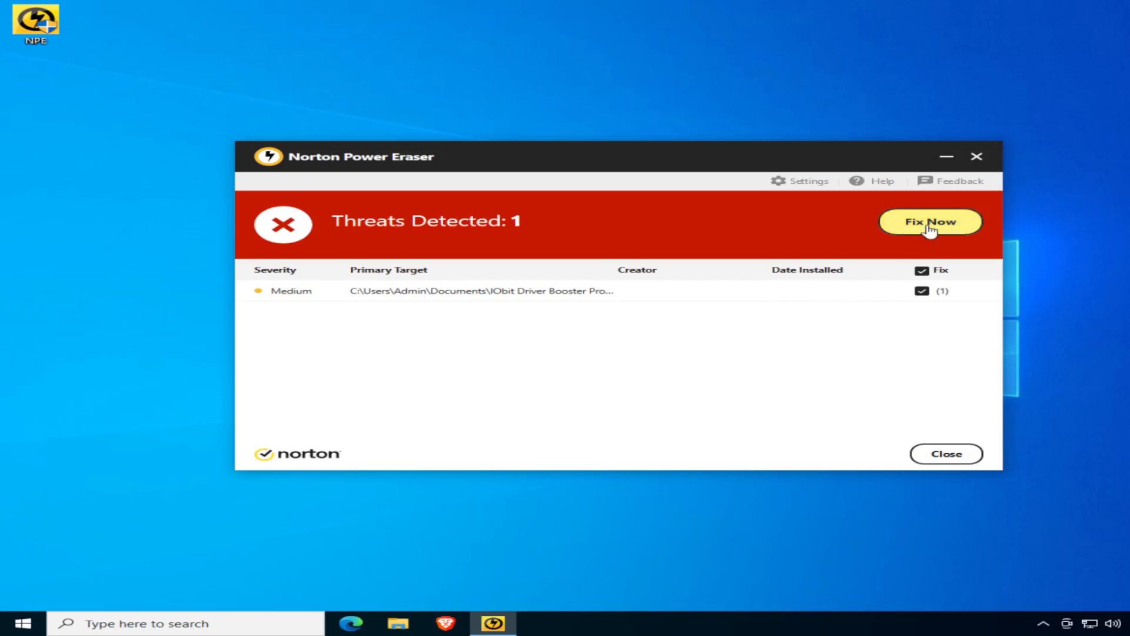
# Step: Fix the medium-severity IObit Driver Booster threat, accepting the restart and admin prompt
pyautogui.click(929, 221)
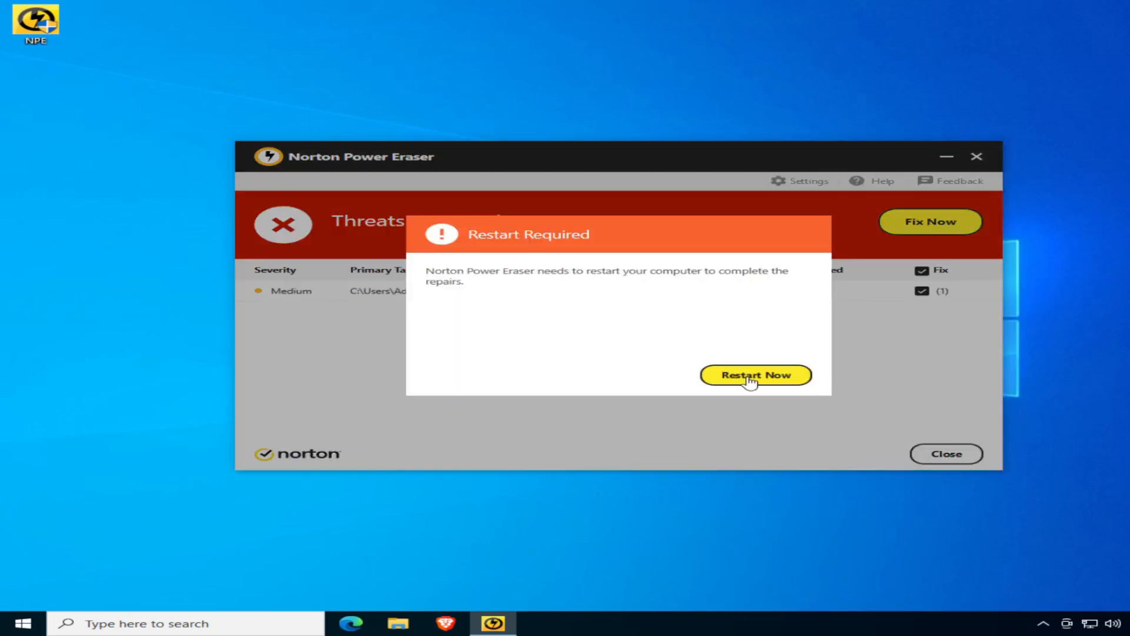
pyautogui.click(755, 375)
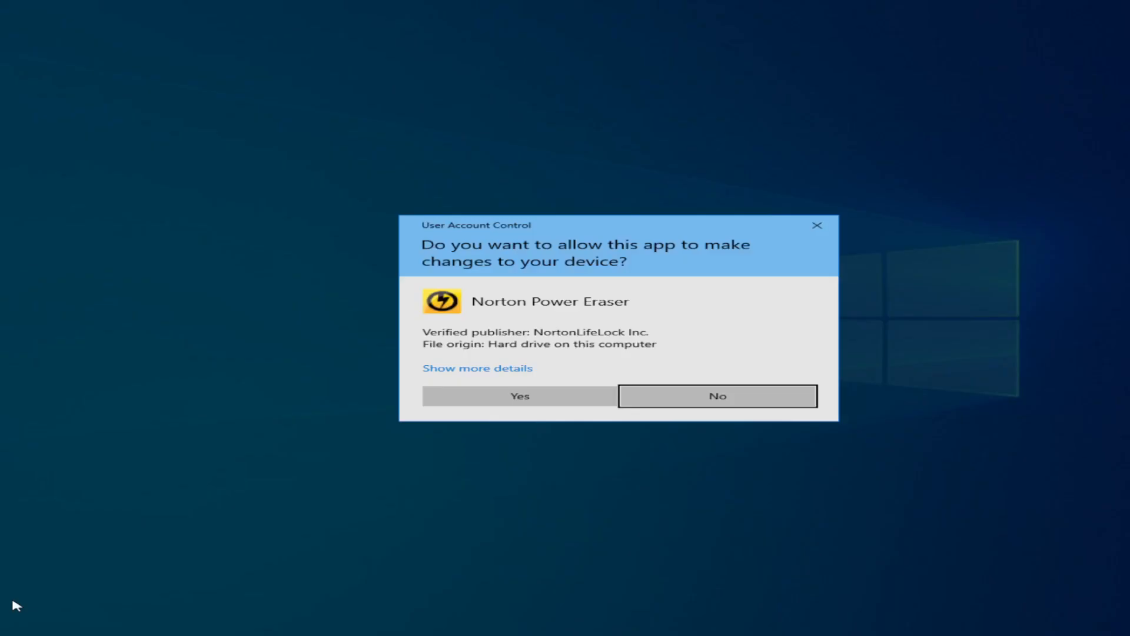
pyautogui.moveTo(250, 408)
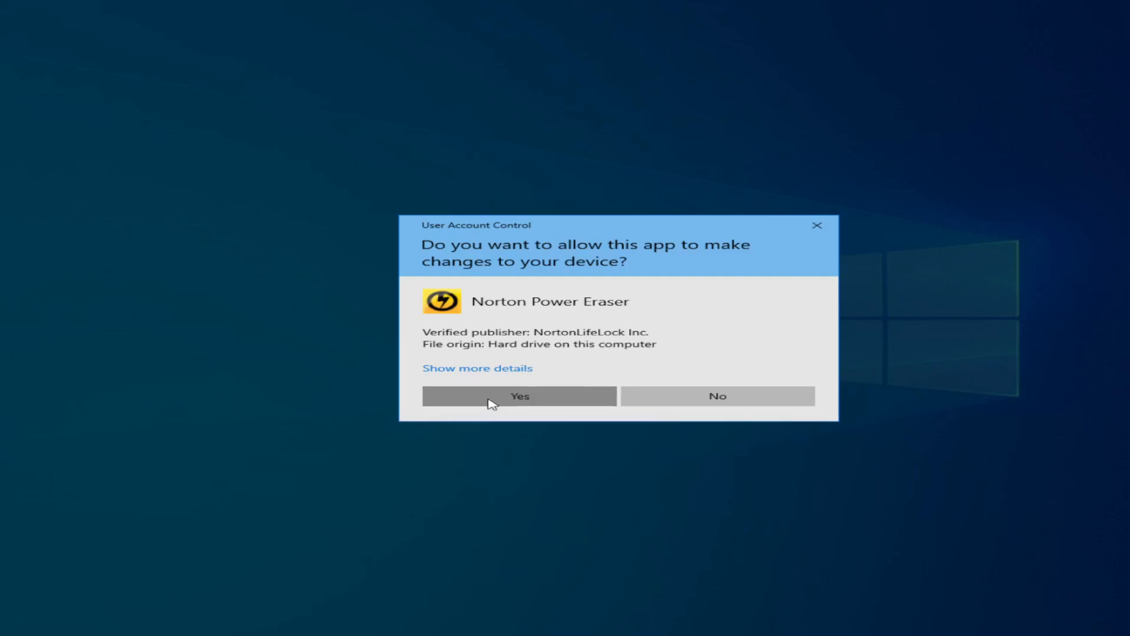
pyautogui.click(519, 395)
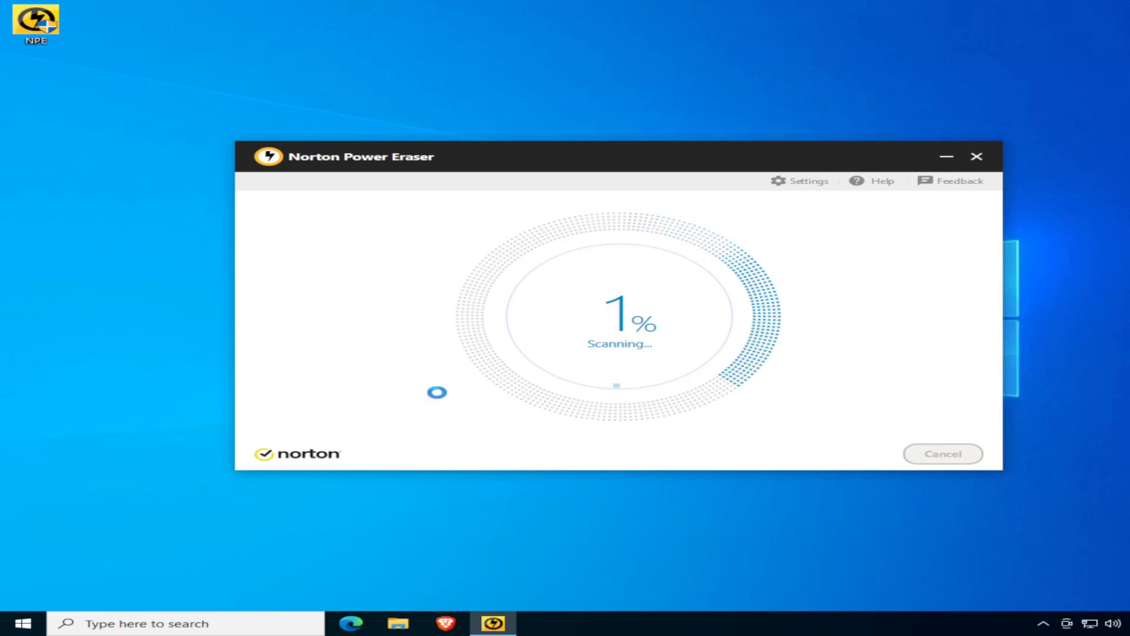
pyautogui.moveTo(159, 390)
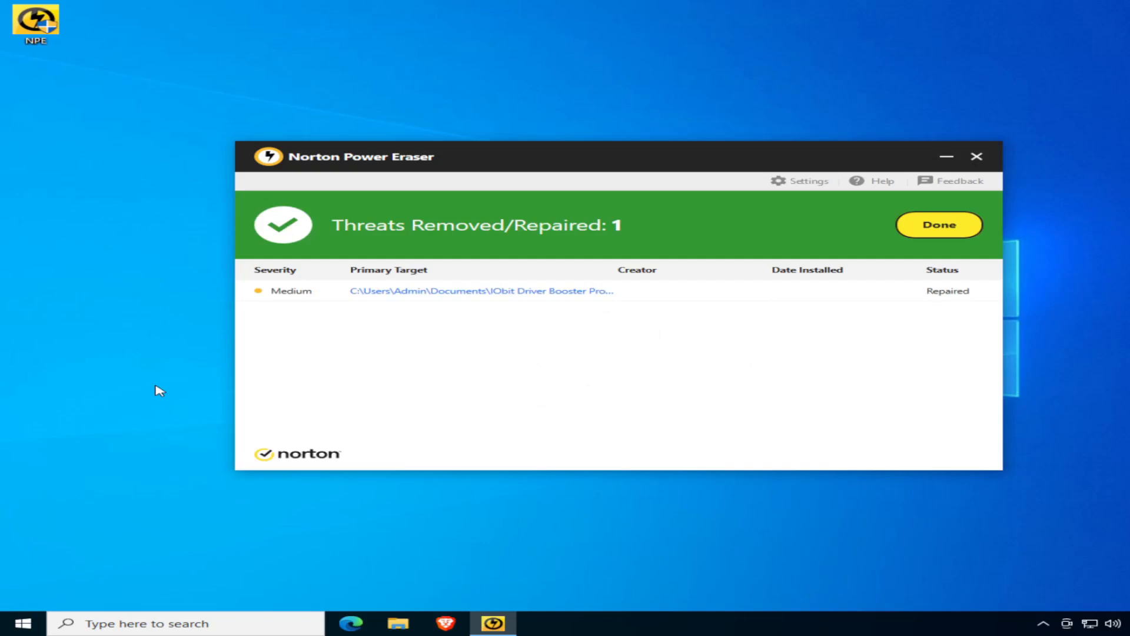
pyautogui.moveTo(200, 375)
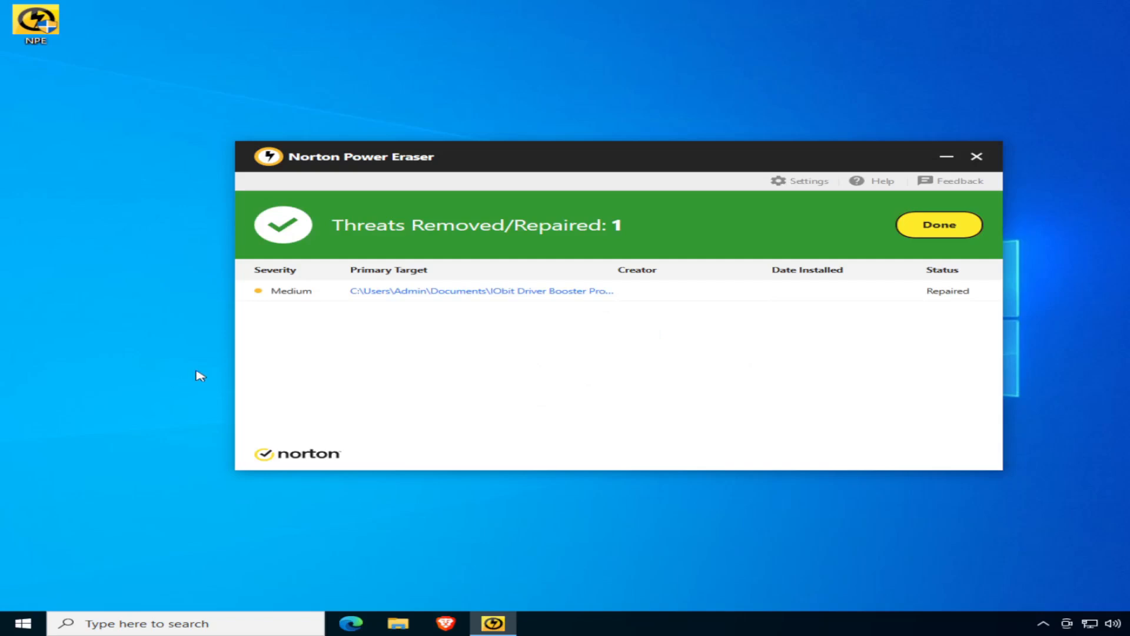
pyautogui.moveTo(446, 353)
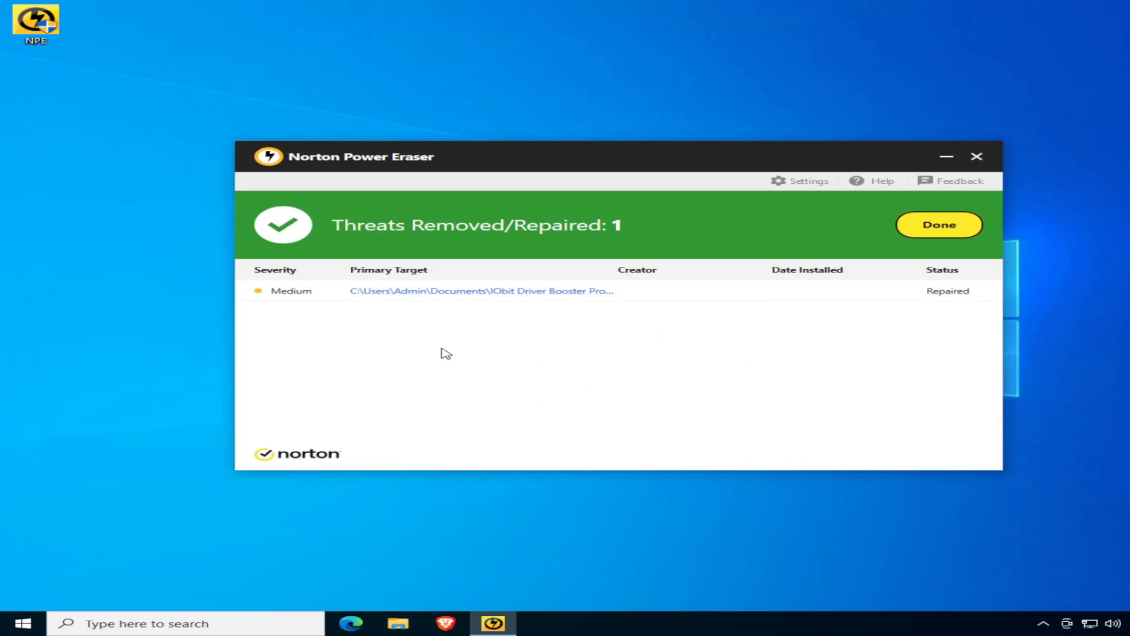
pyautogui.moveTo(558, 380)
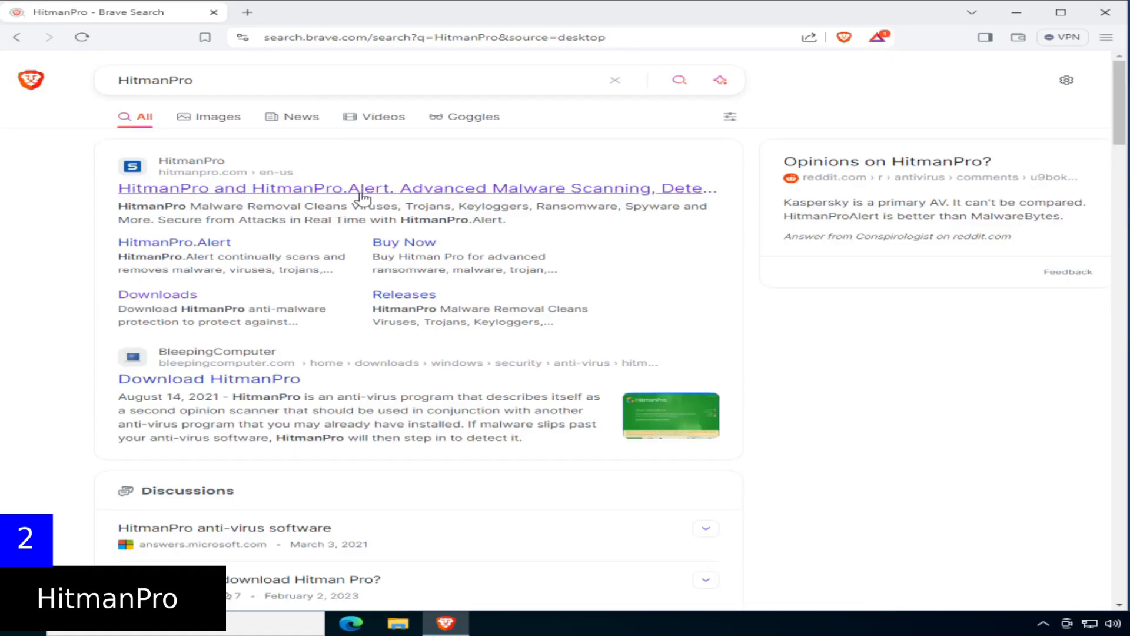
# Step: Download and save the 64-bit HitmanPro installer from the official HitmanPro downloads page
pyautogui.click(417, 188)
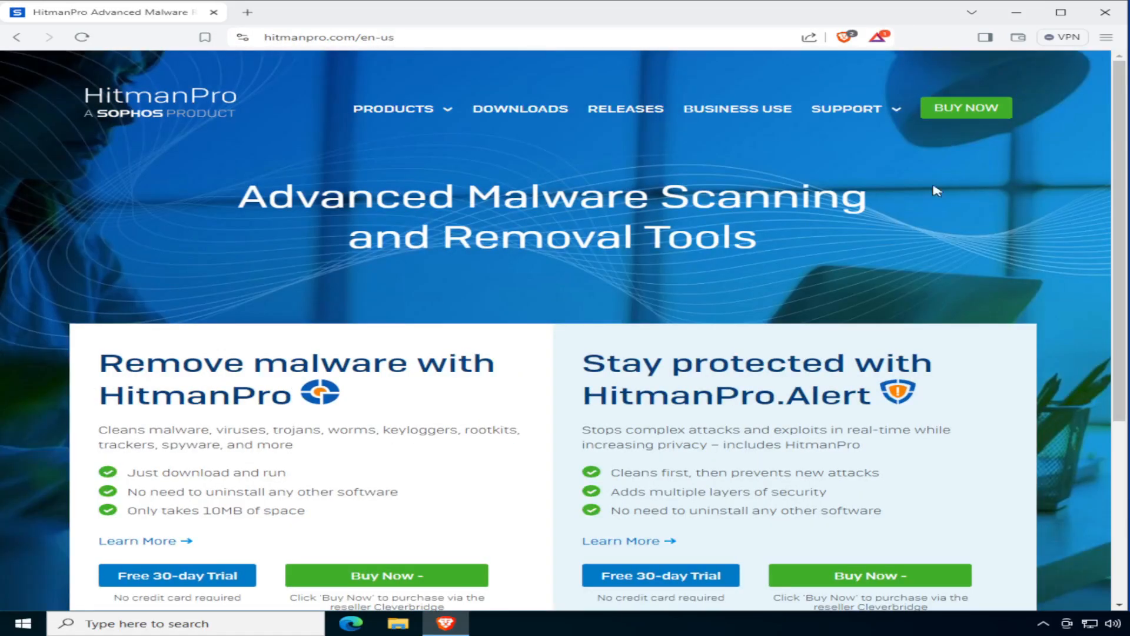
pyautogui.scroll(-3)
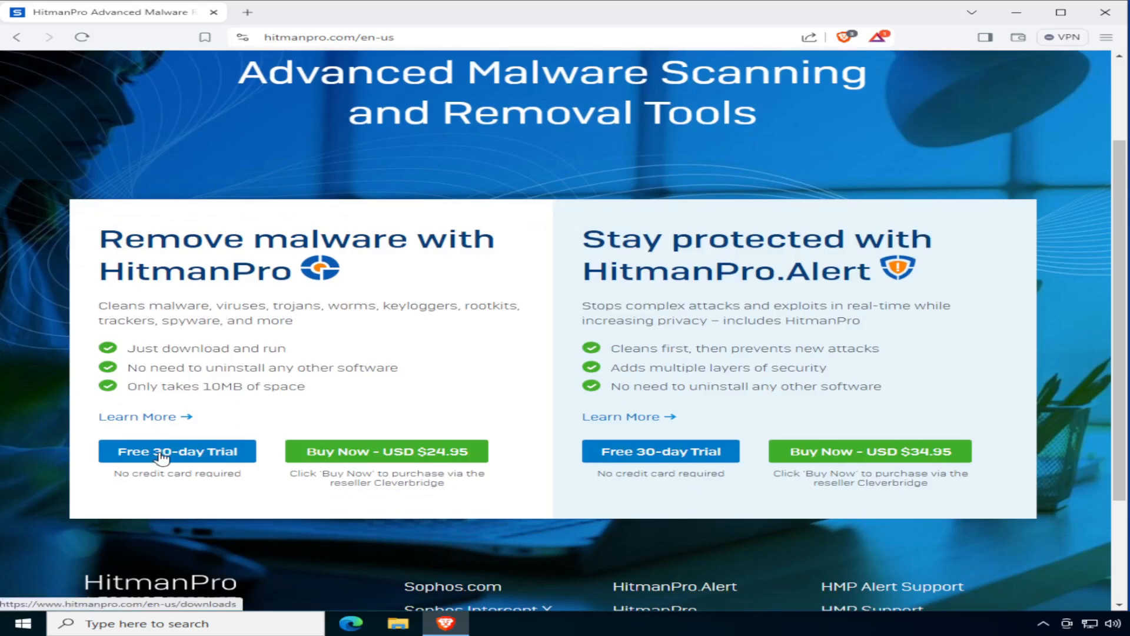
pyautogui.click(176, 452)
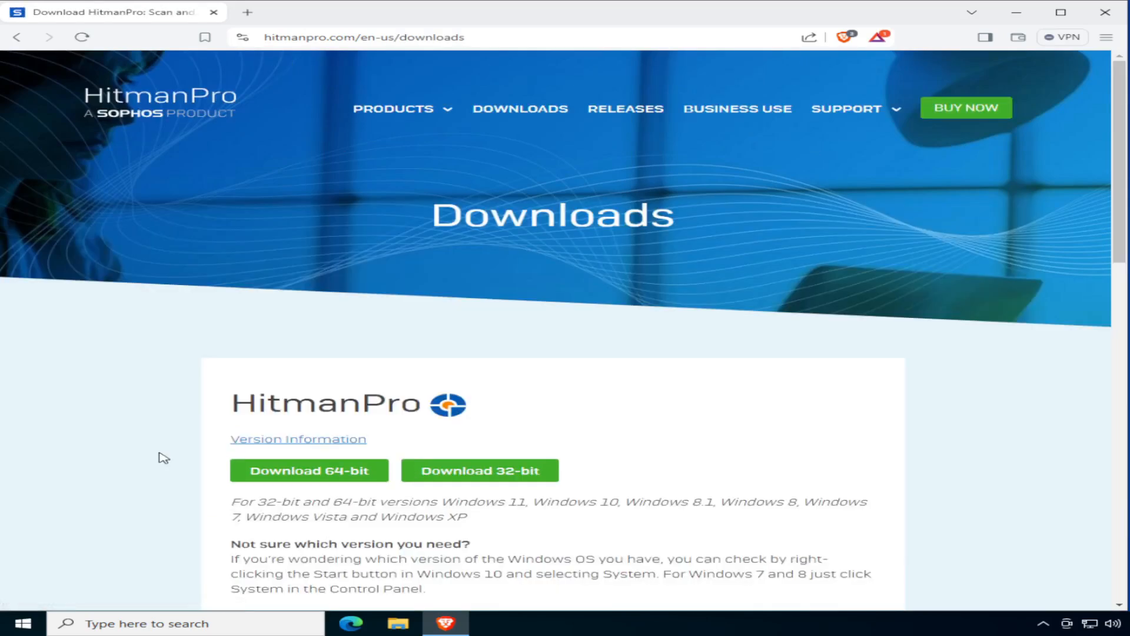
pyautogui.scroll(-3)
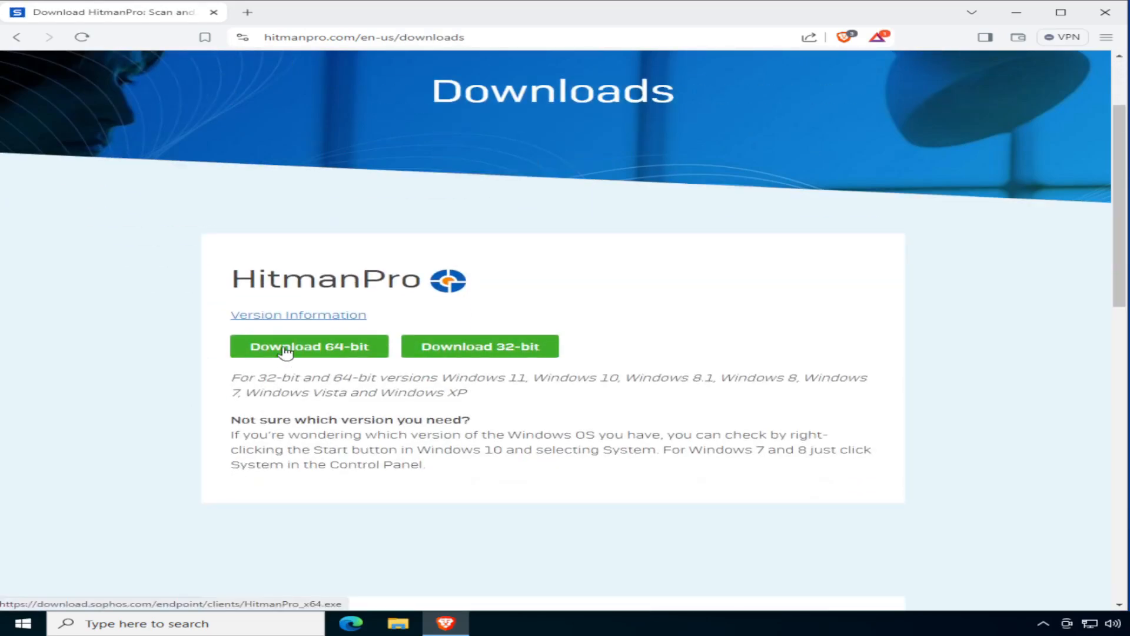
pyautogui.click(308, 346)
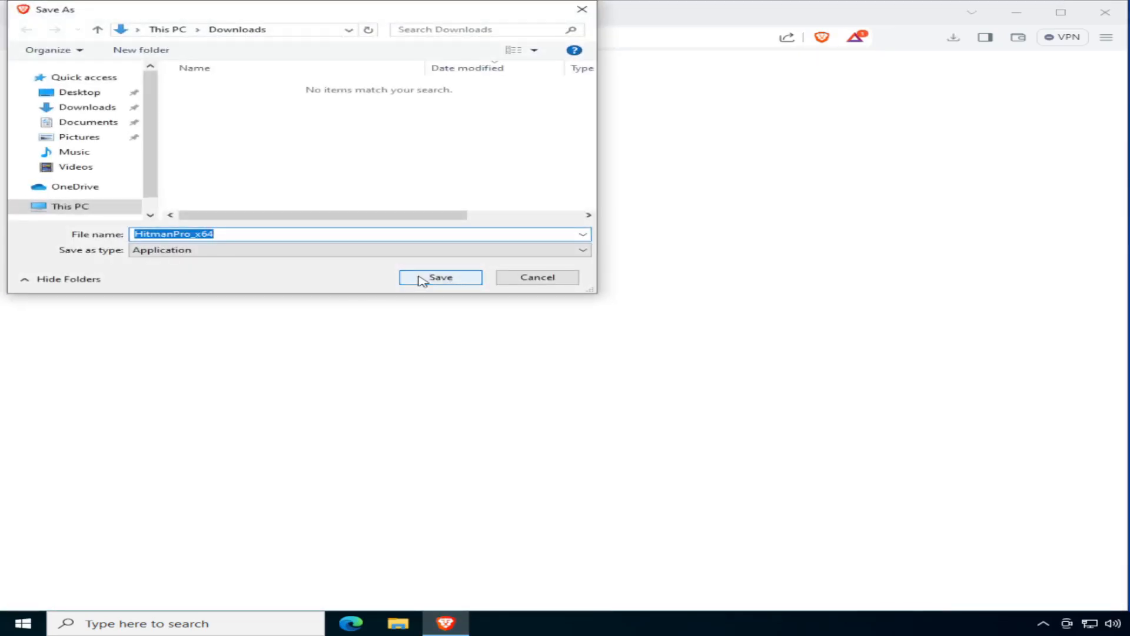
pyautogui.click(440, 277)
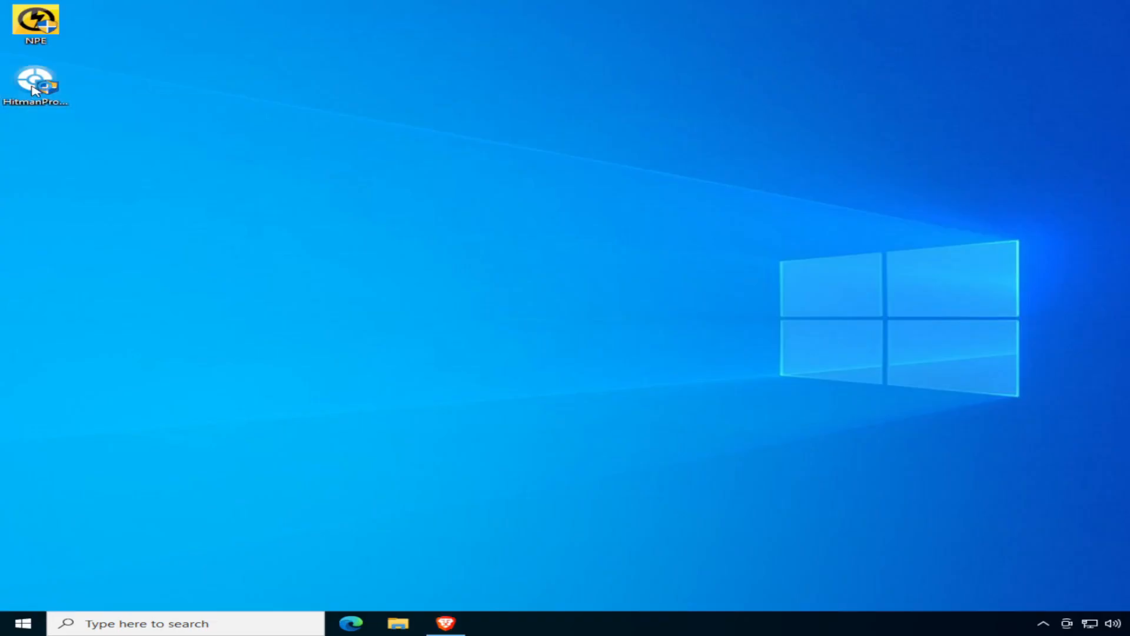
# Step: Launch HitmanPro from the desktop icon and grant it administrator permission
pyautogui.doubleClick(35, 79)
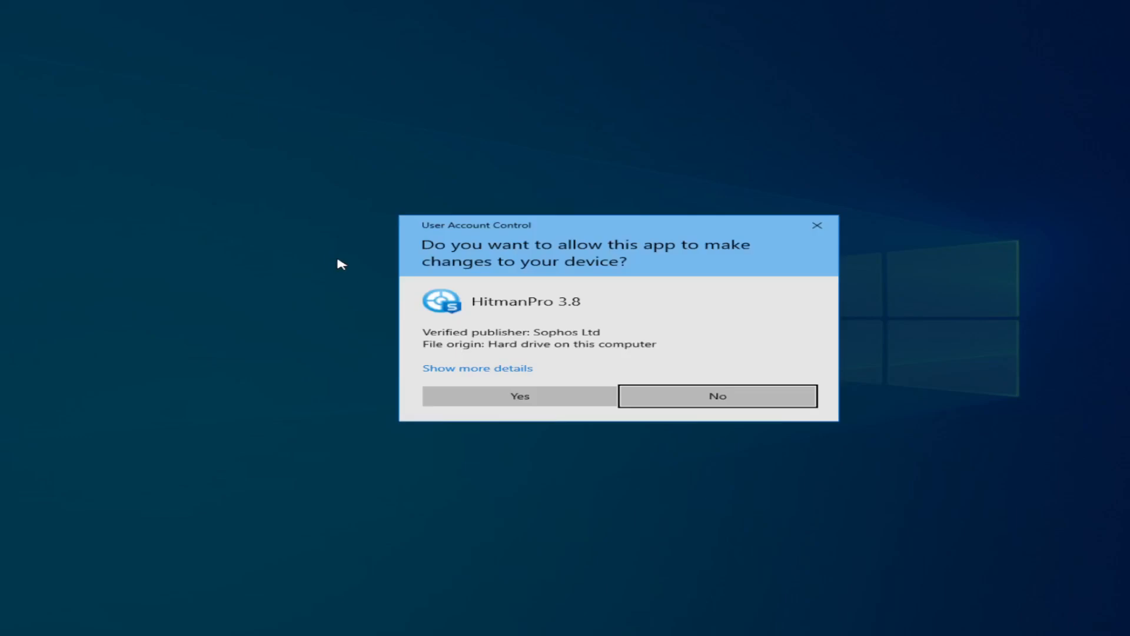
pyautogui.click(518, 395)
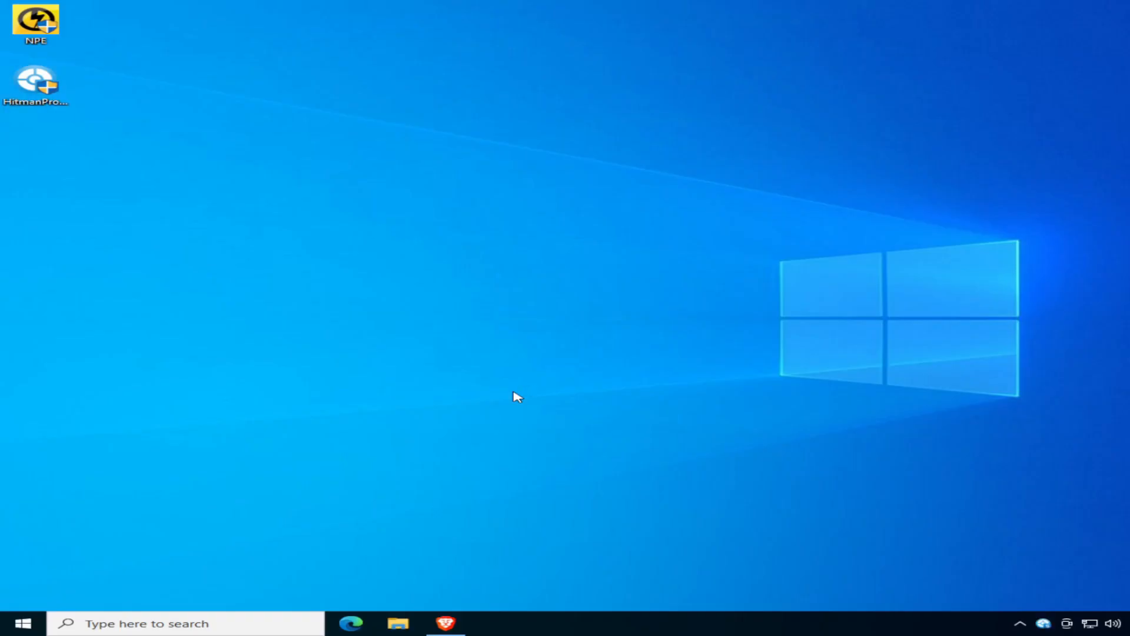
pyautogui.doubleClick(35, 80)
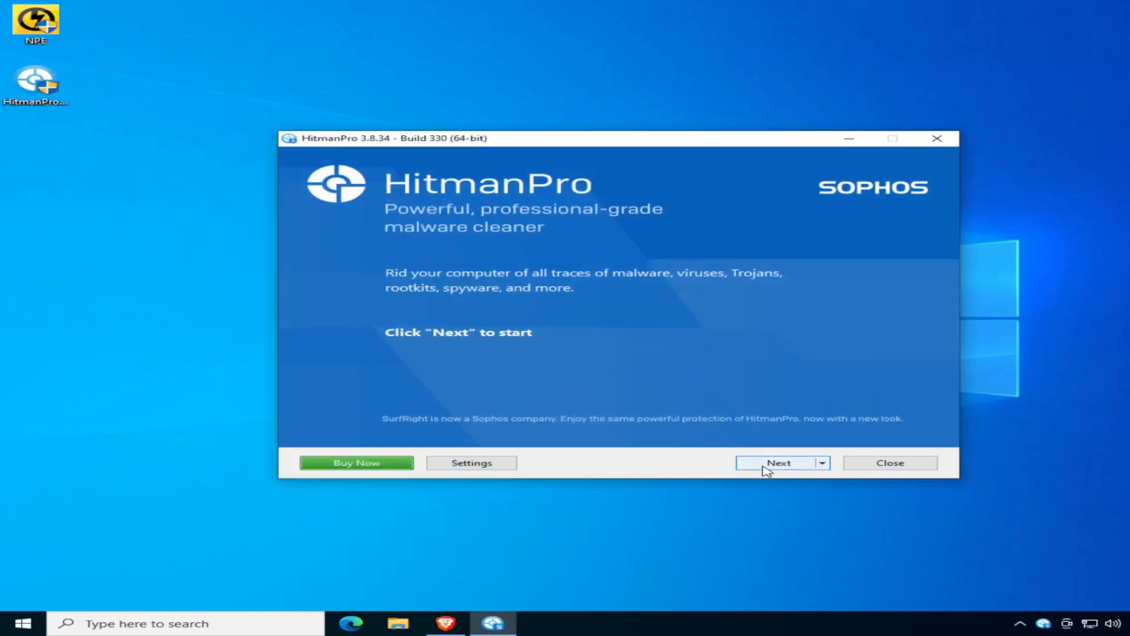
# Step: Set up HitmanPro to perform only a one-time scan and start scanning
pyautogui.click(777, 462)
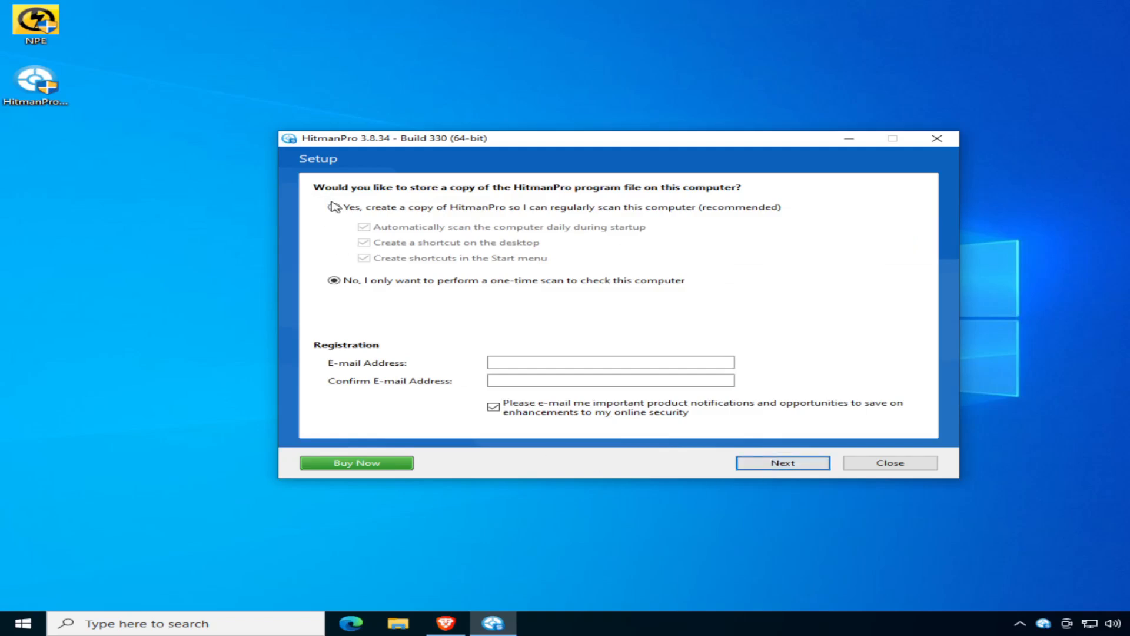
pyautogui.click(334, 207)
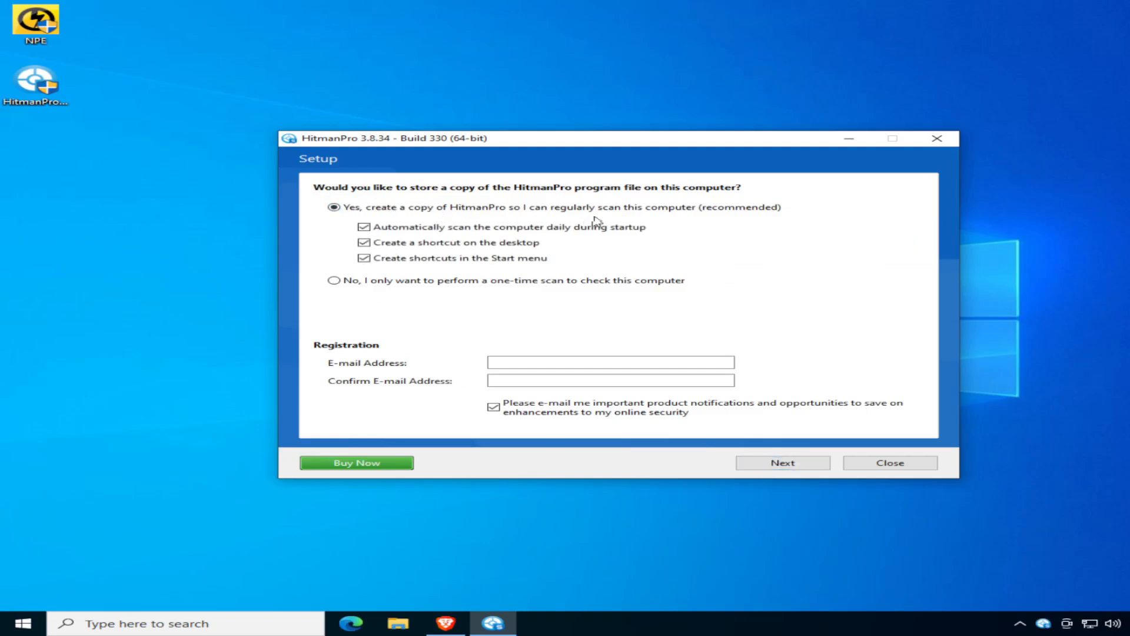
pyautogui.click(610, 362)
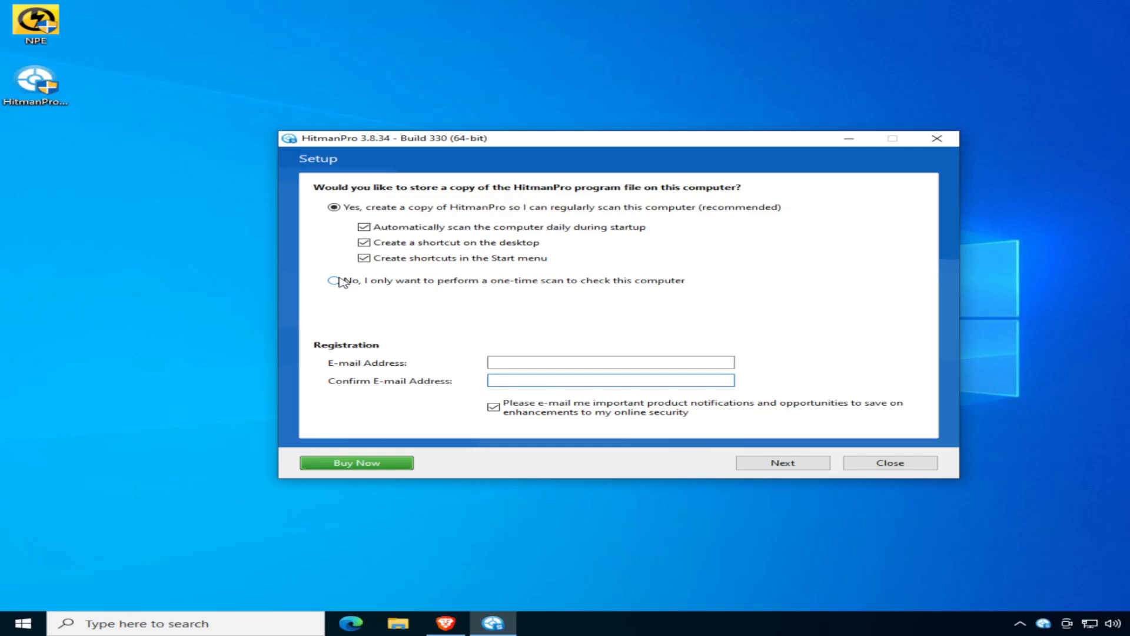
pyautogui.click(334, 280)
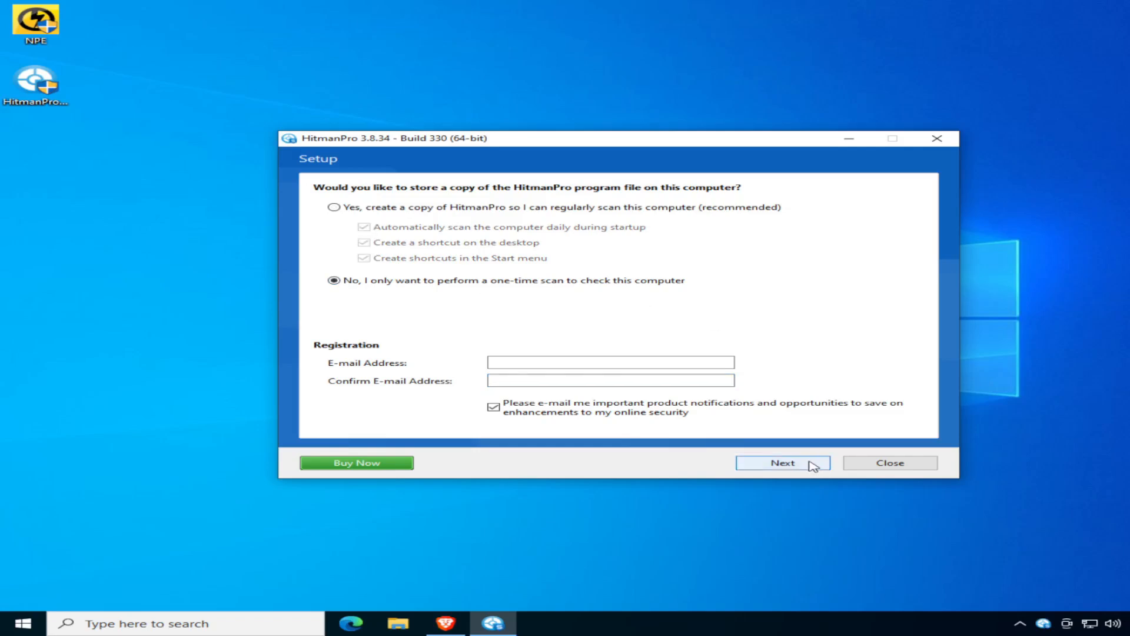
pyautogui.click(782, 462)
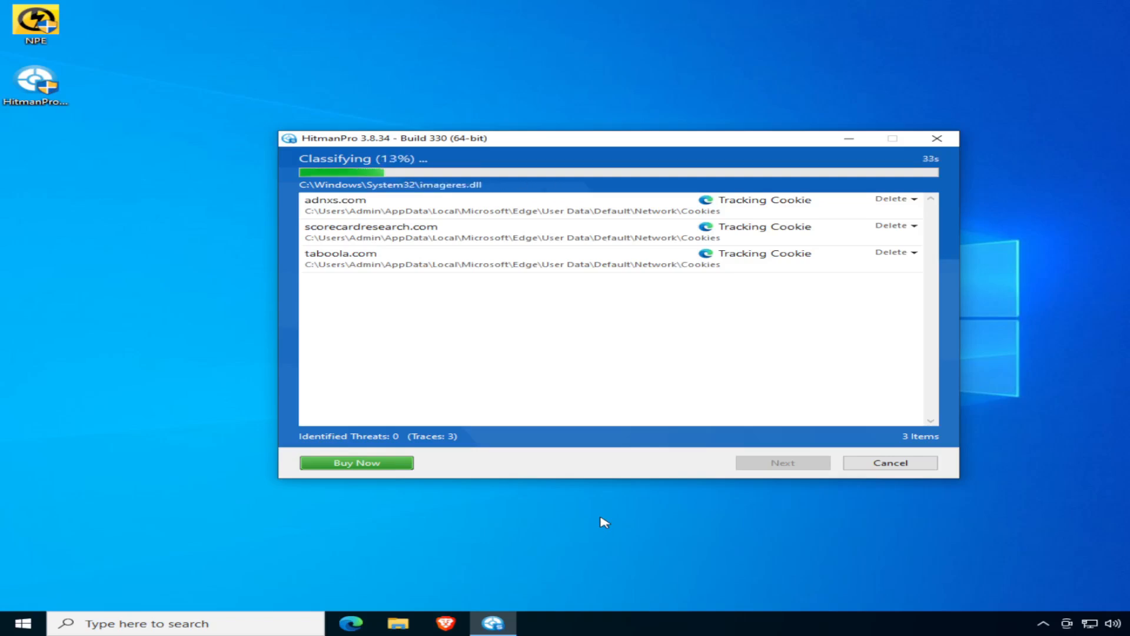
pyautogui.moveTo(23, 507)
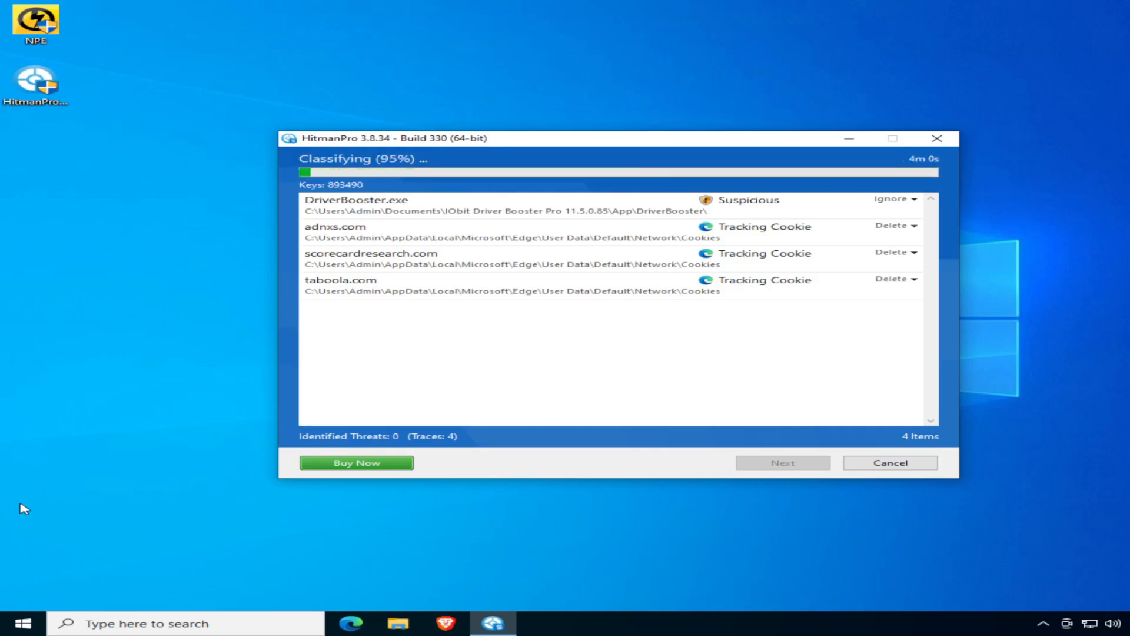
# Step: Follow the HitmanPro scan as it flags DriverBooster.exe and three tracking cookies
pyautogui.click(913, 199)
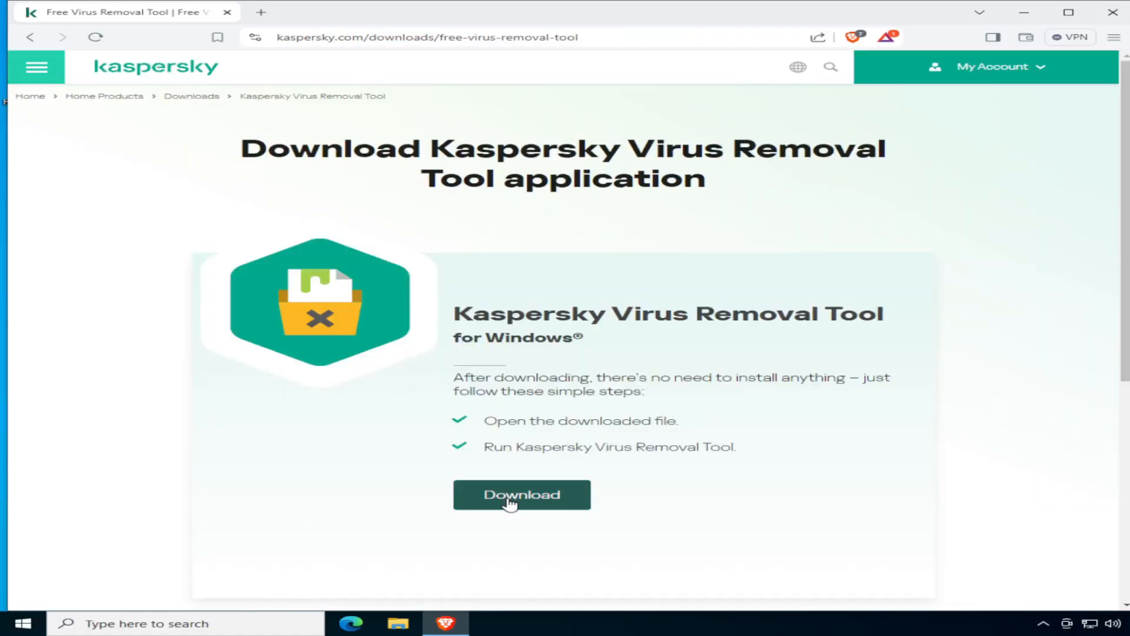
# Step: Download the Kaspersky Virus Removal Tool and launch KVRT from the desktop
pyautogui.click(521, 494)
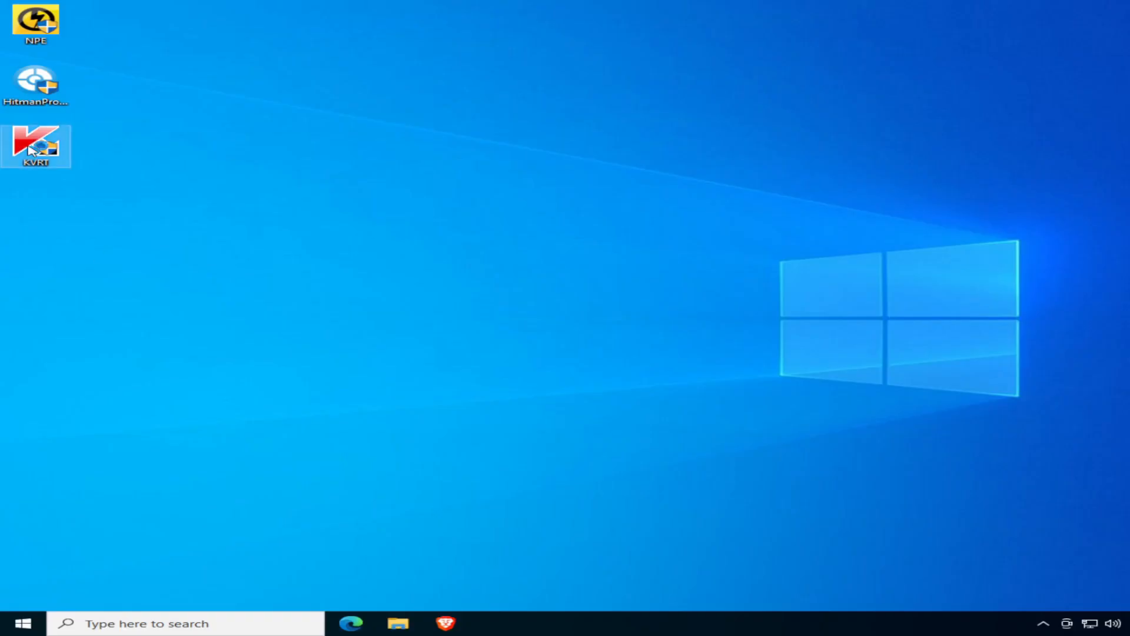
pyautogui.doubleClick(35, 145)
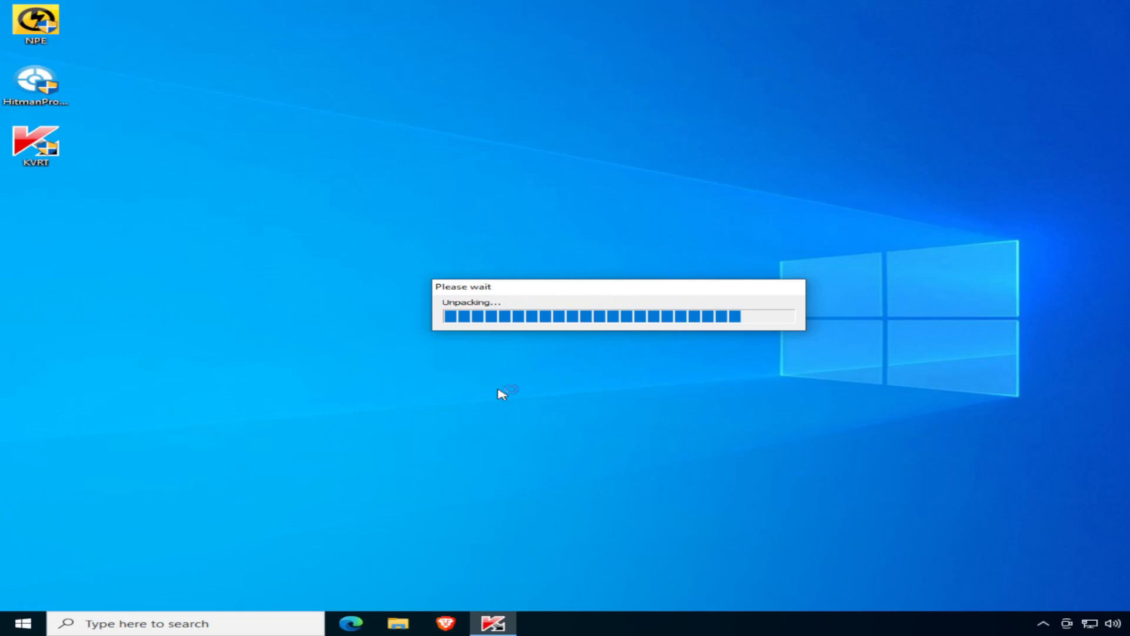